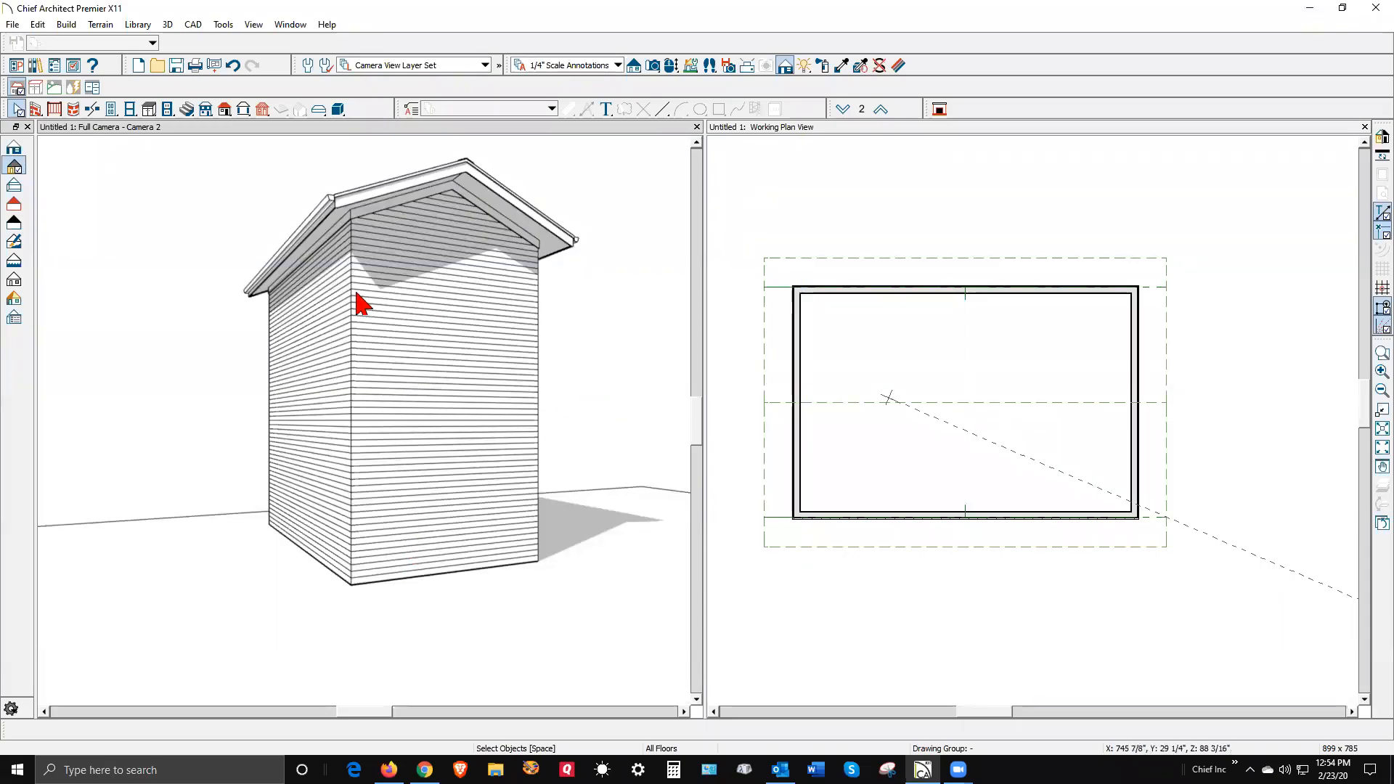
{"action": "mouse_move", "coordinate": [402, 389]}
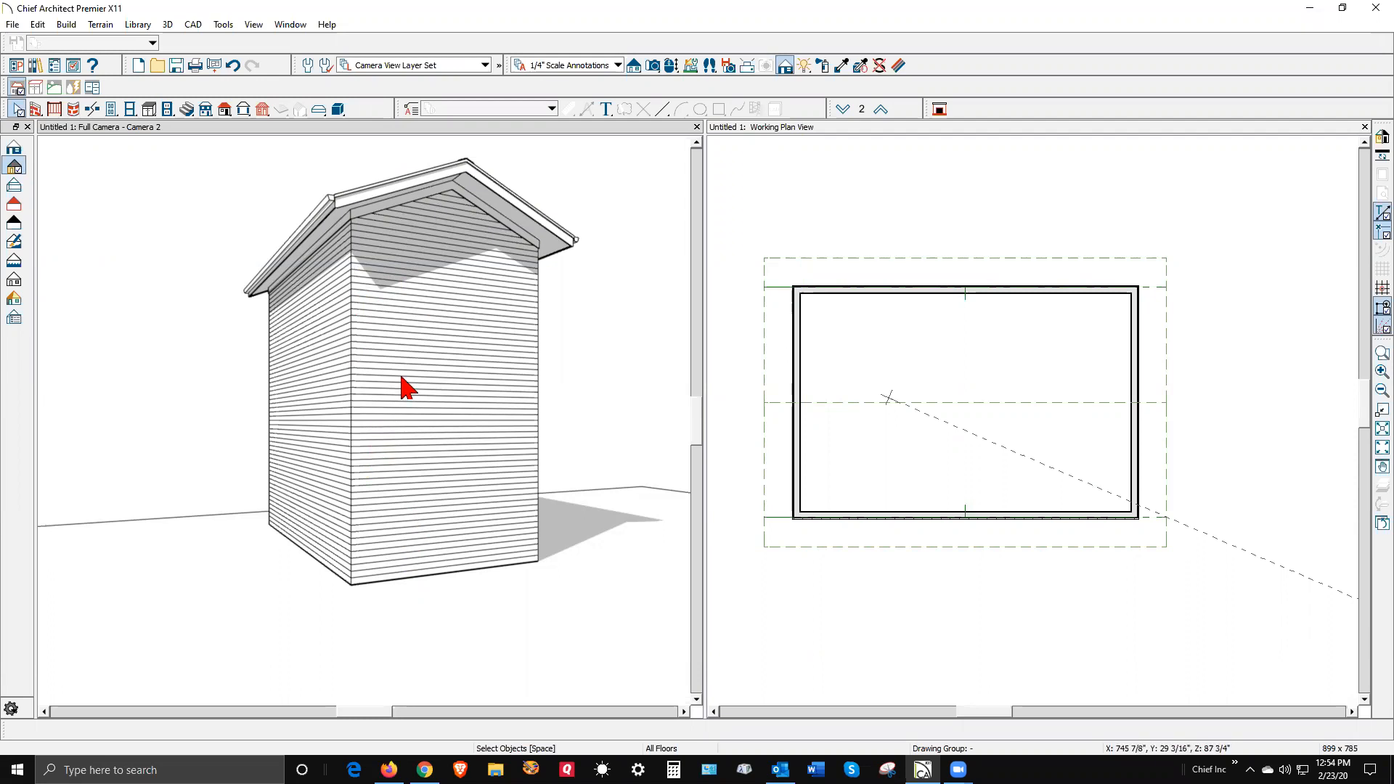
{"action": "mouse_move", "coordinate": [558, 233]}
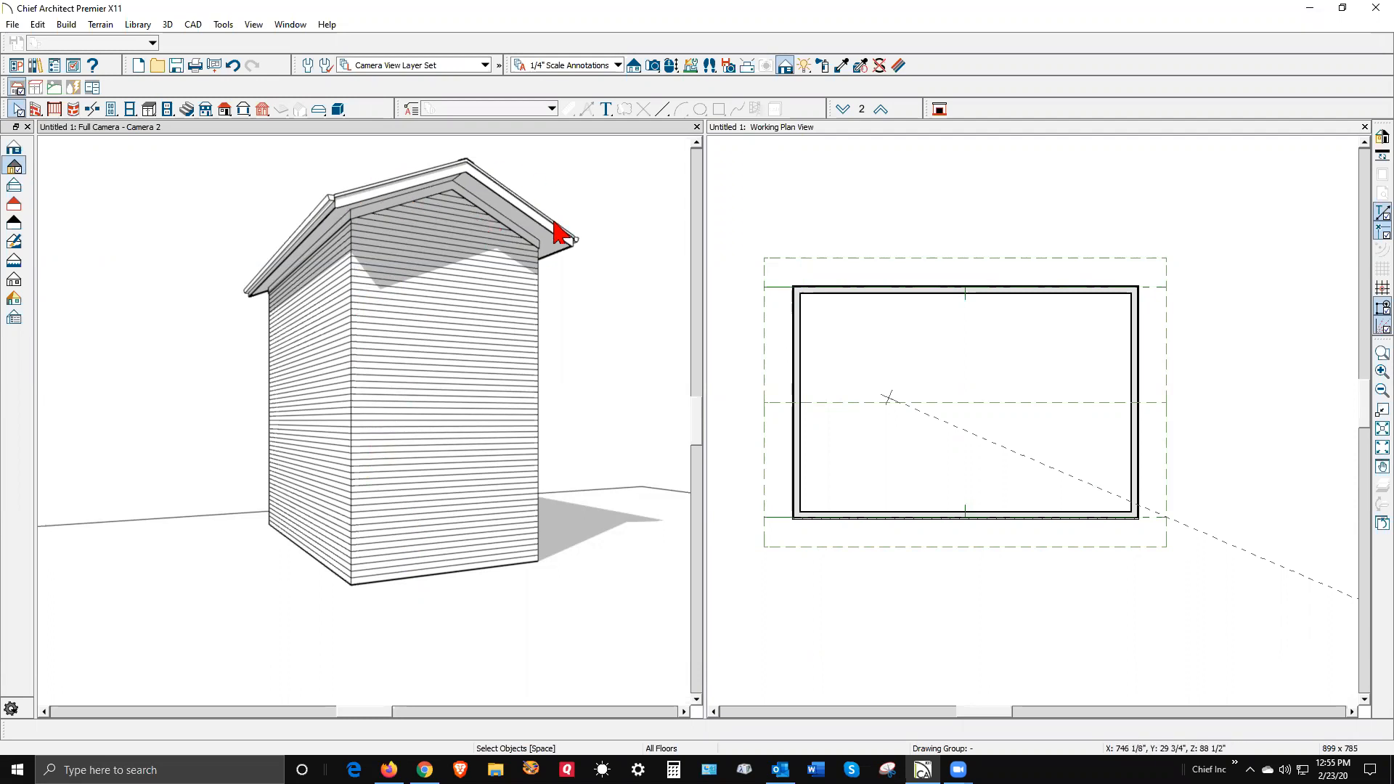
{"action": "mouse_move", "coordinate": [561, 232]}
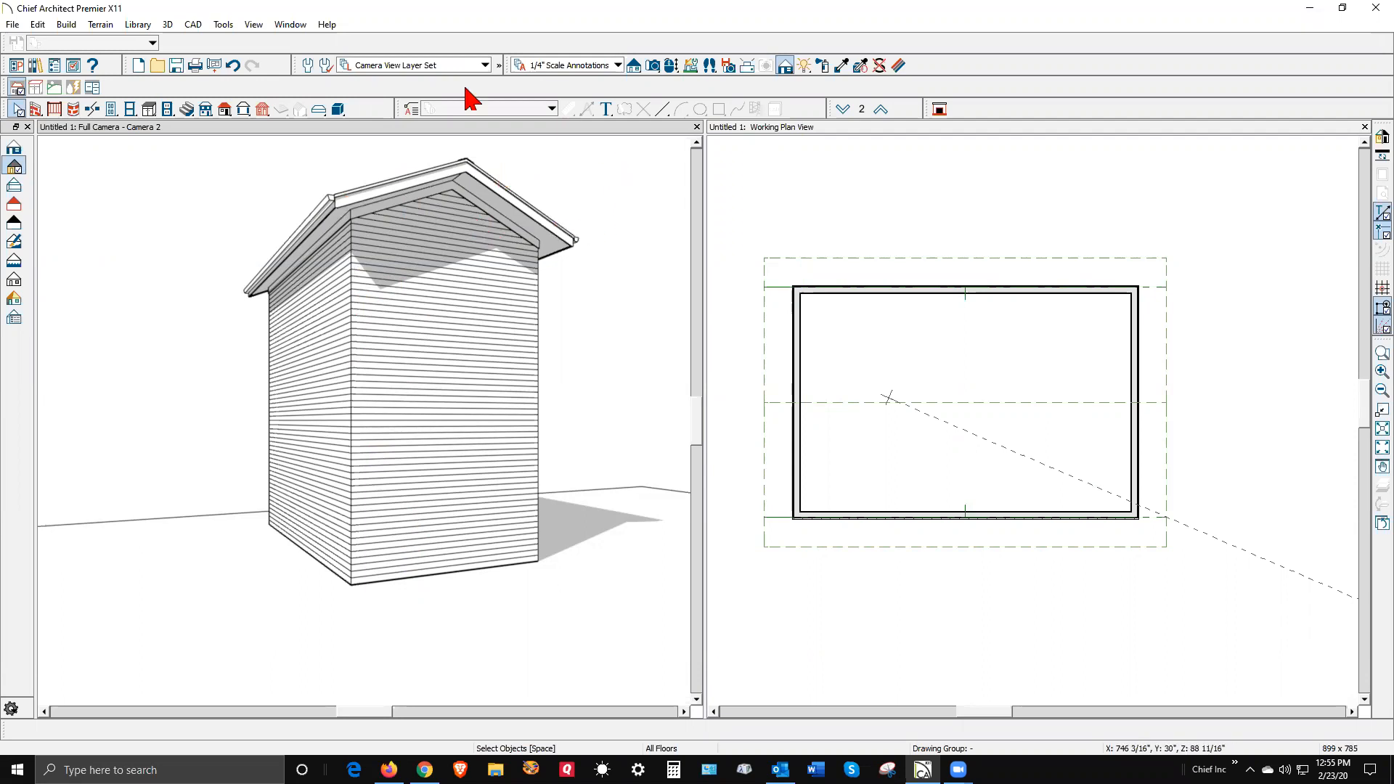
{"action": "mouse_move", "coordinate": [1185, 185]}
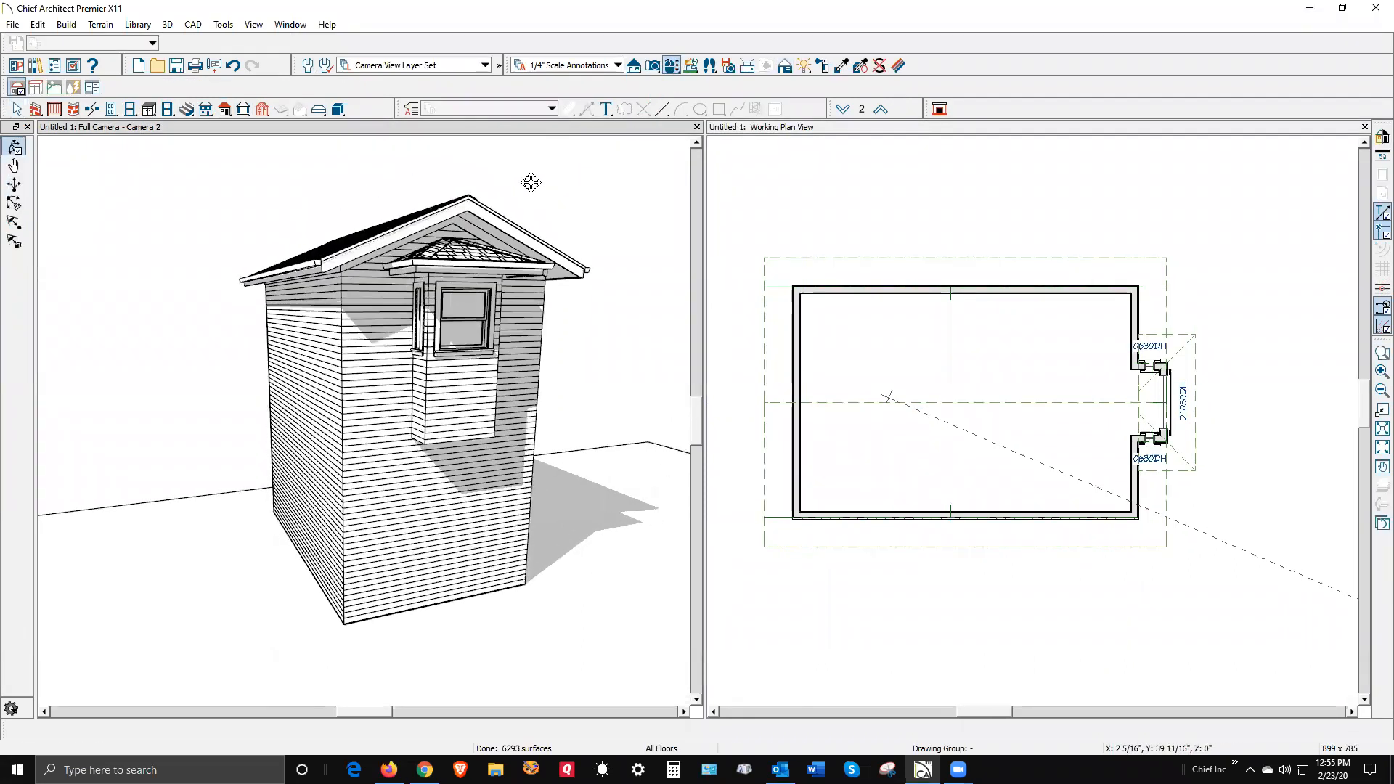
Step: Orbit the exterior 3D view toward the side wall carrying the new box window
{"action": "left_click_drag", "start_coordinate": [531, 183], "coordinate": [436, 184]}
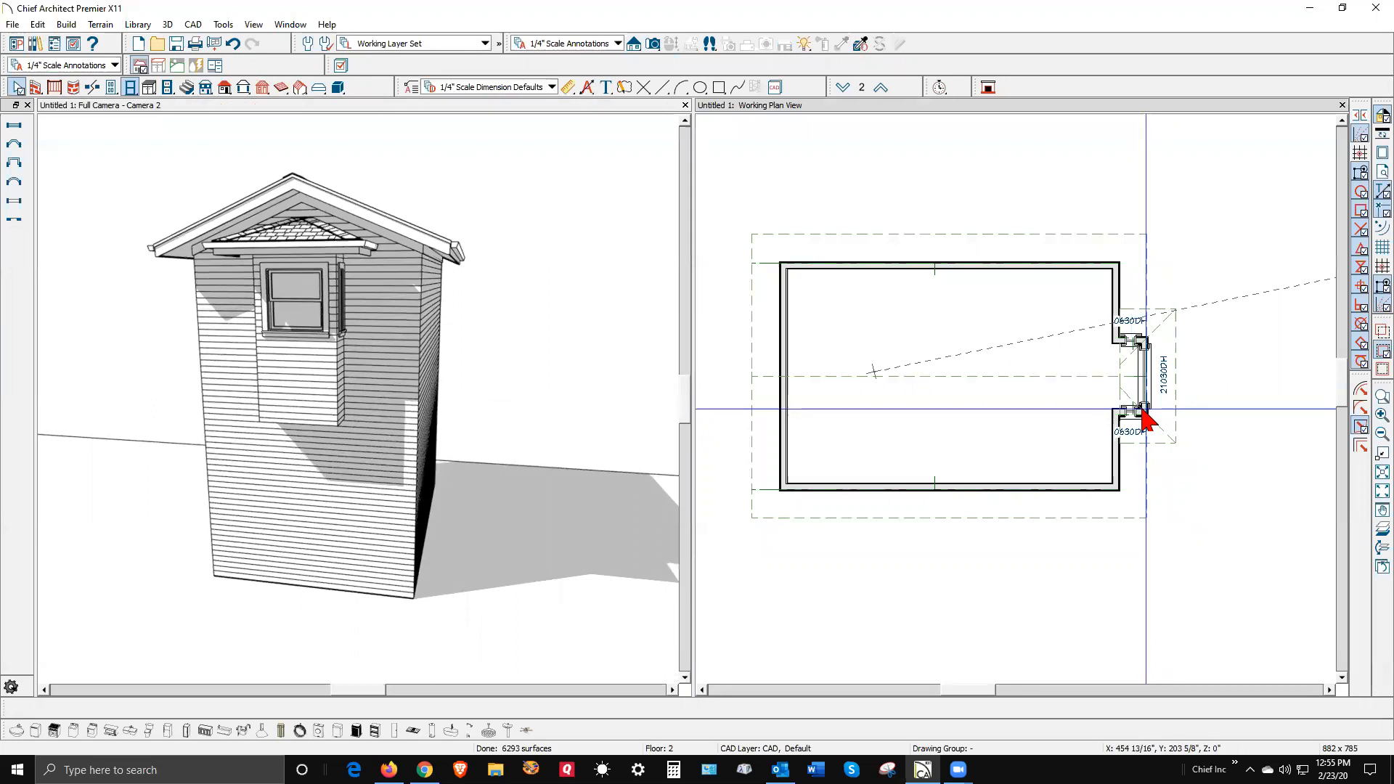
Step: Enable Rectangular Roof Over in the box window's Options and confirm
{"action": "right_click", "coordinate": [1146, 419]}
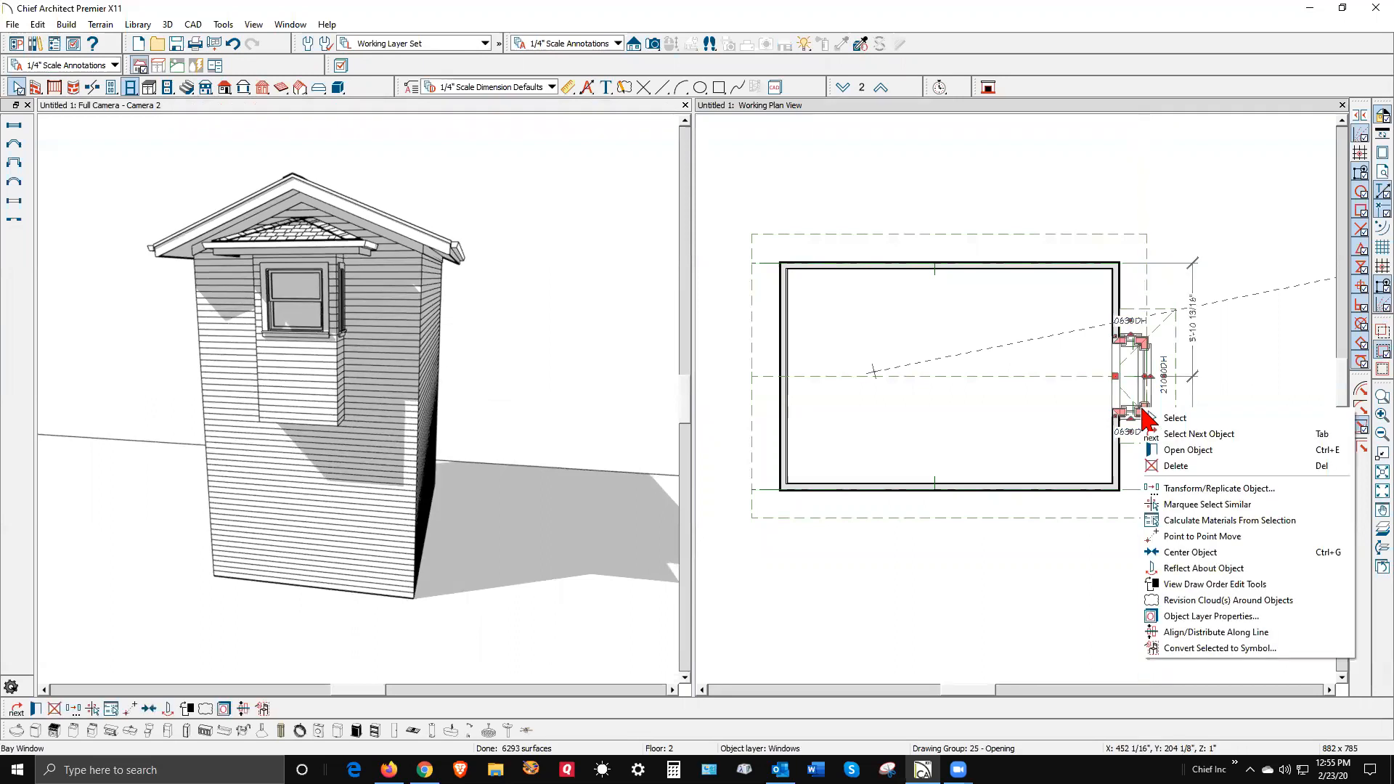
{"action": "left_click", "coordinate": [1188, 450]}
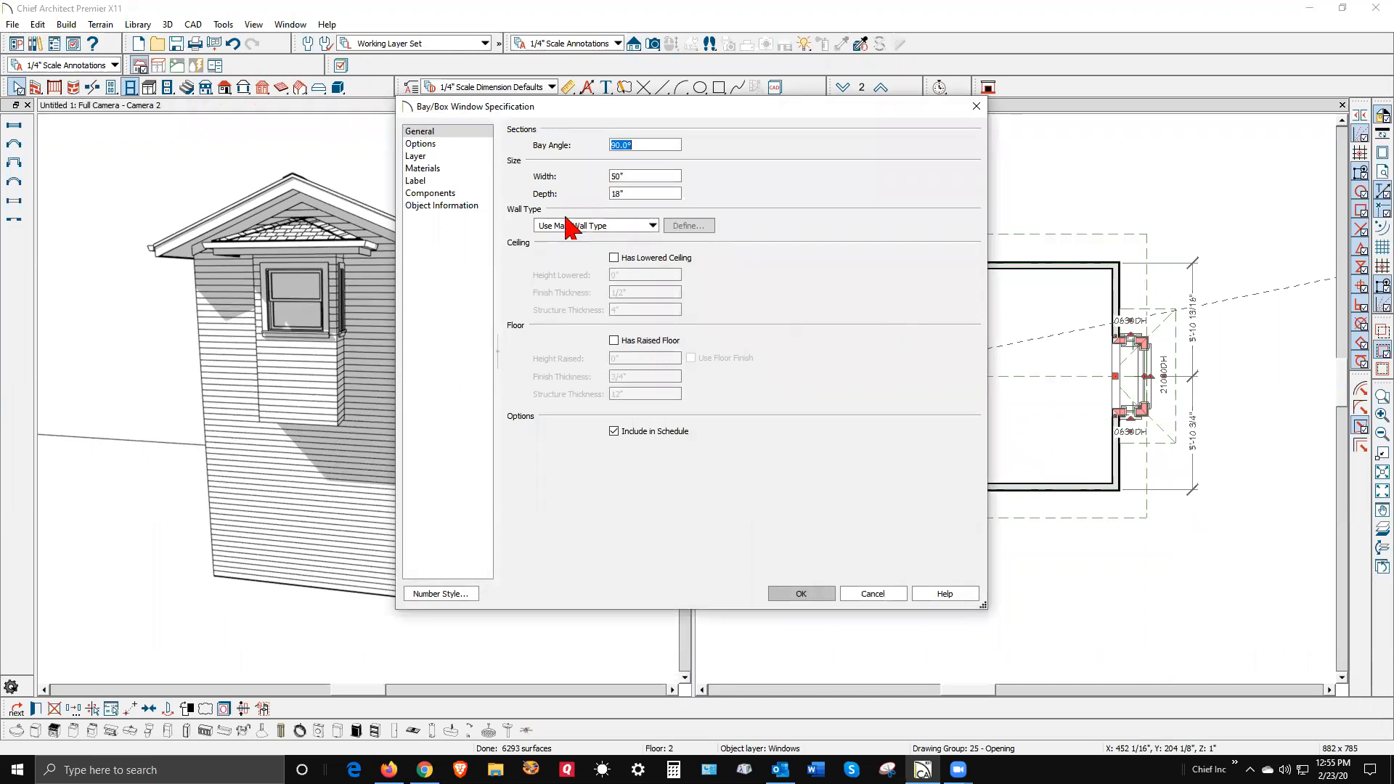
{"action": "mouse_move", "coordinate": [457, 150]}
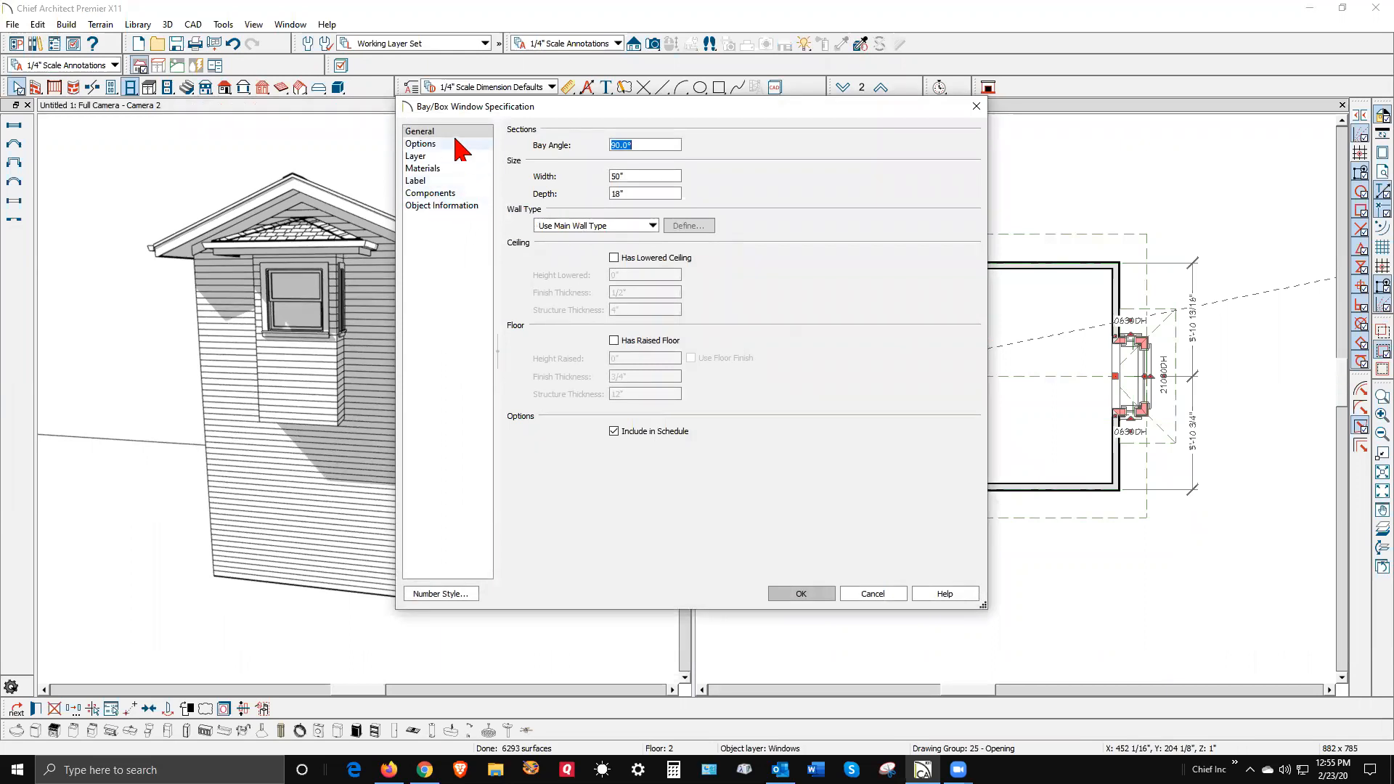
{"action": "left_click", "coordinate": [421, 143]}
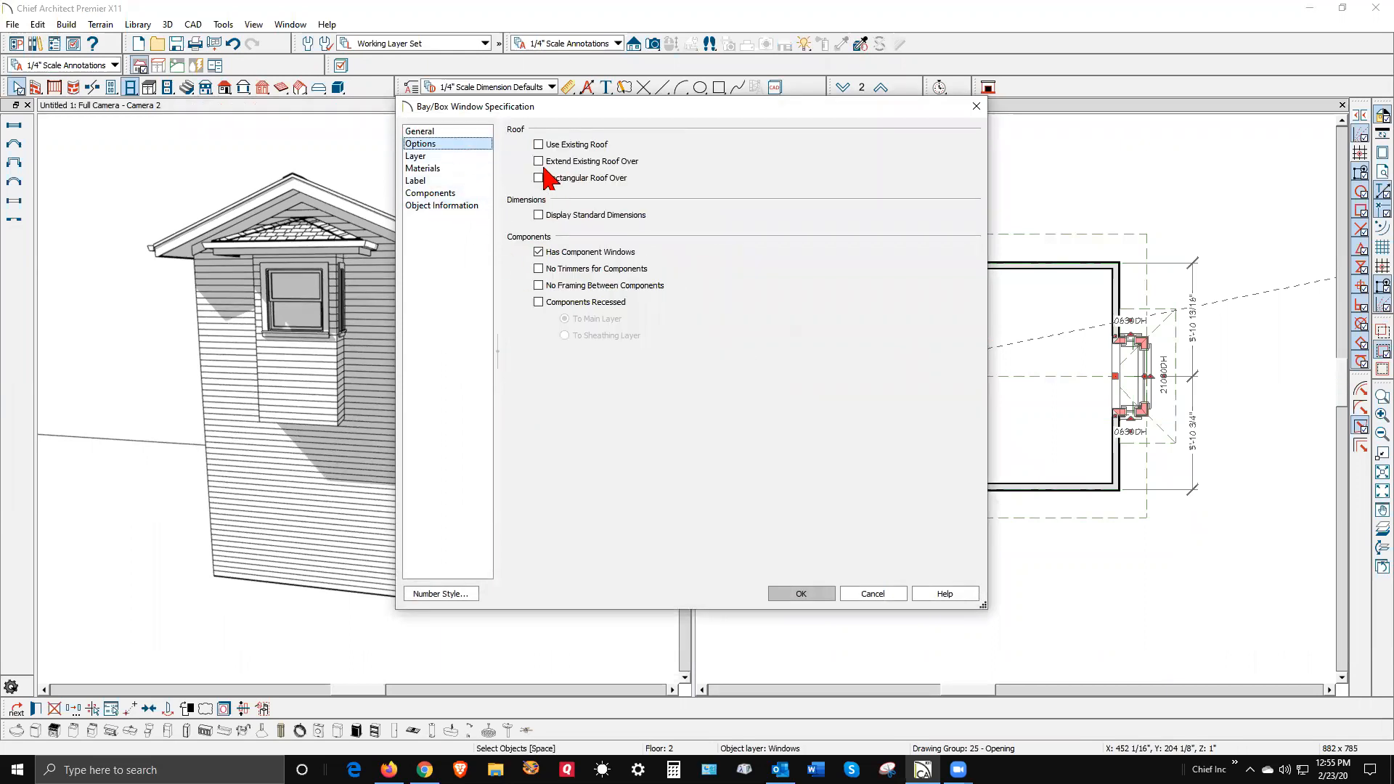
{"action": "left_click", "coordinate": [537, 177]}
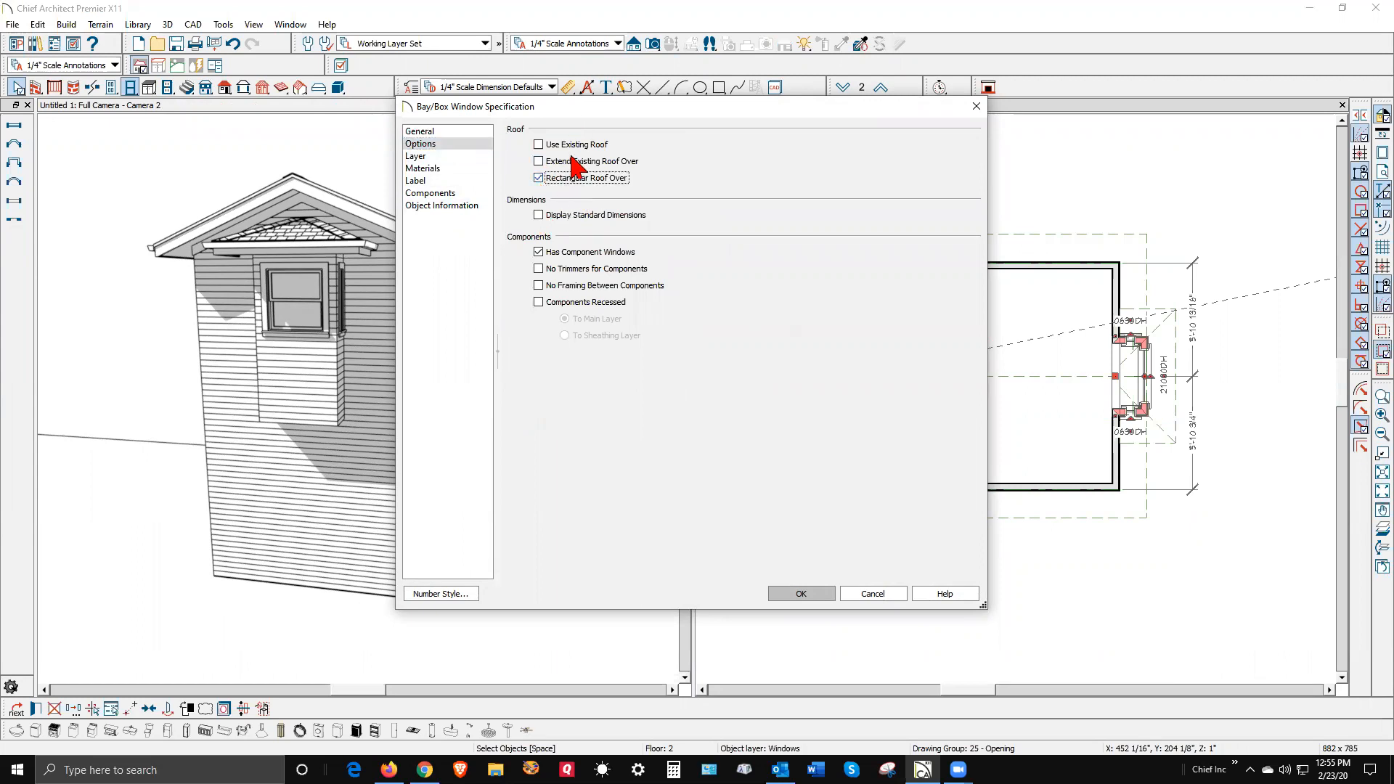
{"action": "left_click", "coordinate": [799, 592]}
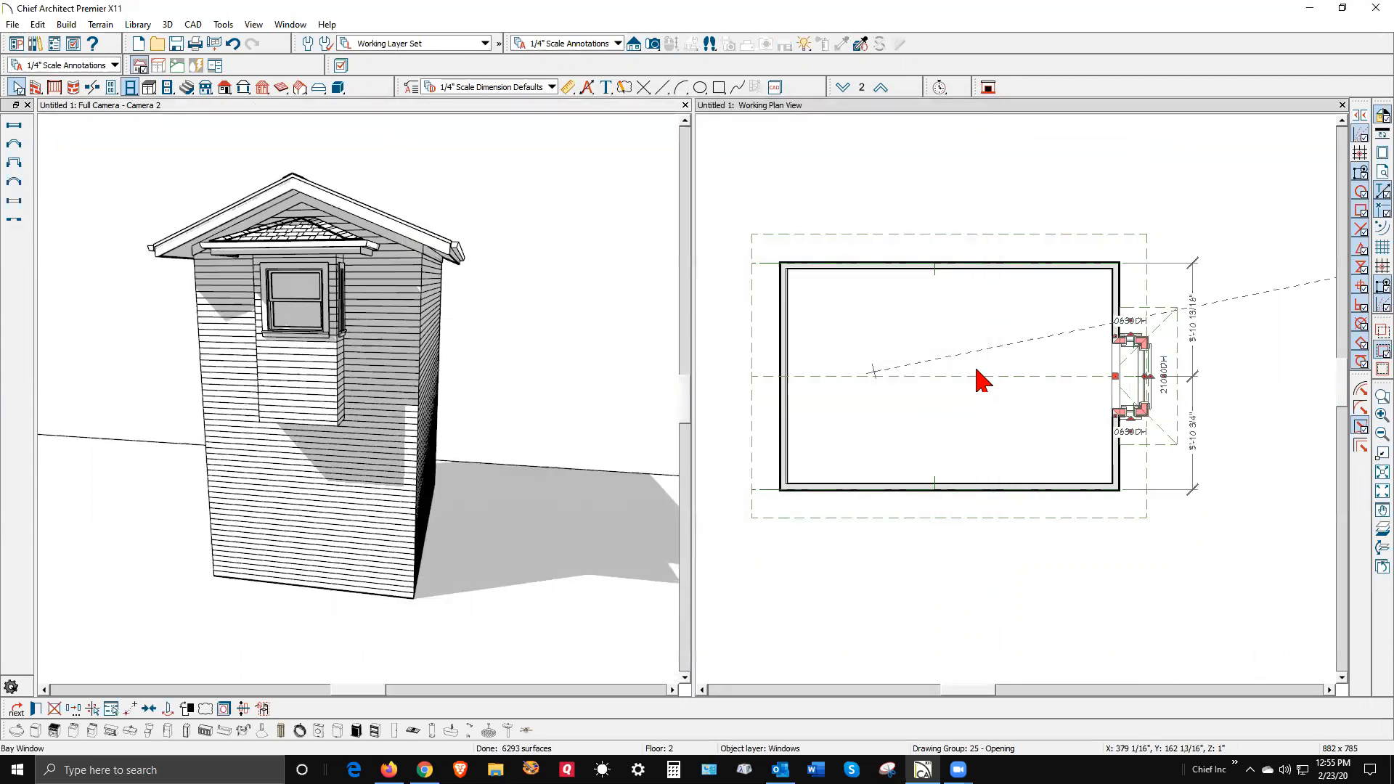
{"action": "mouse_move", "coordinate": [673, 372]}
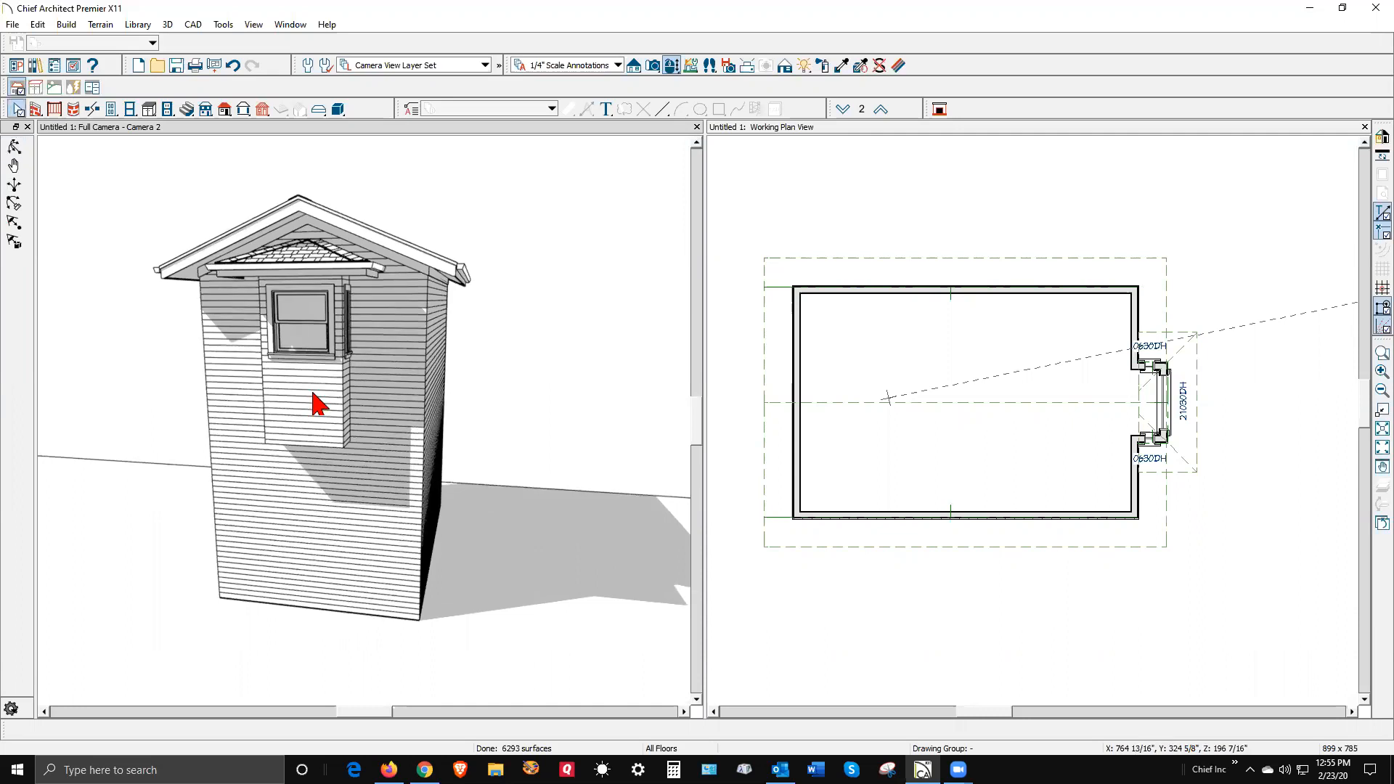
Step: Rebuild the Full Camera exterior view to show the box window's revised, shorter form
{"action": "left_click", "coordinate": [308, 343]}
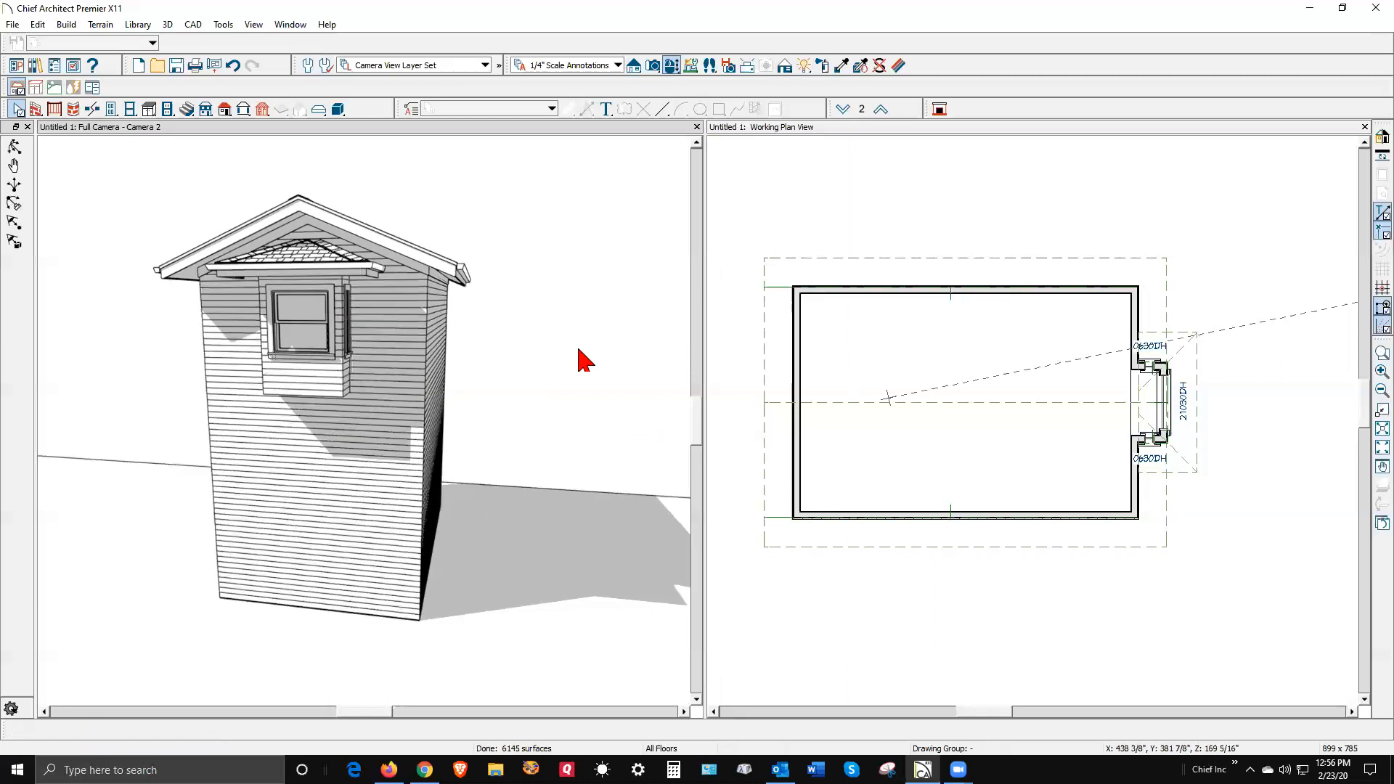
{"action": "mouse_move", "coordinate": [542, 377]}
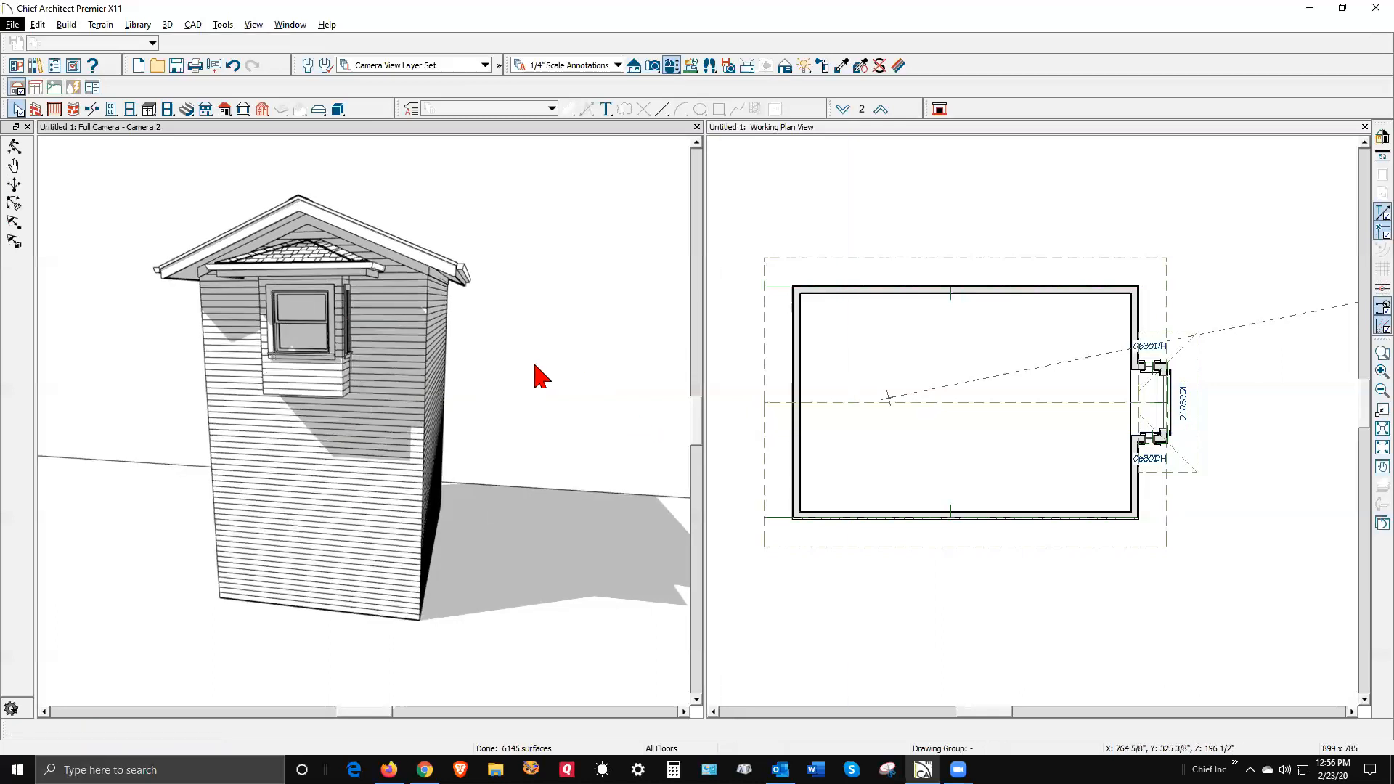
{"action": "mouse_move", "coordinate": [925, 423]}
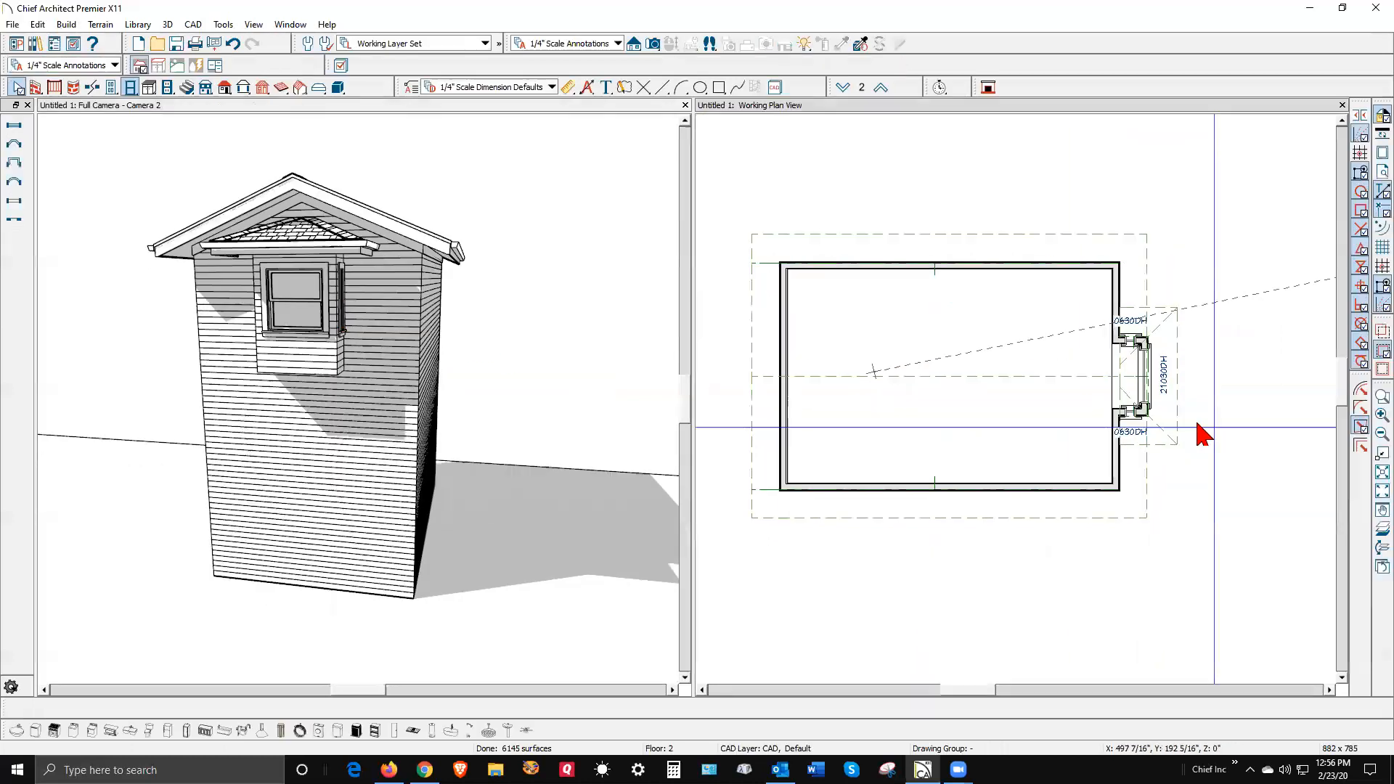
Step: Delete both side component windows of the box window in plan, keeping the front window
{"action": "left_click", "coordinate": [1134, 373]}
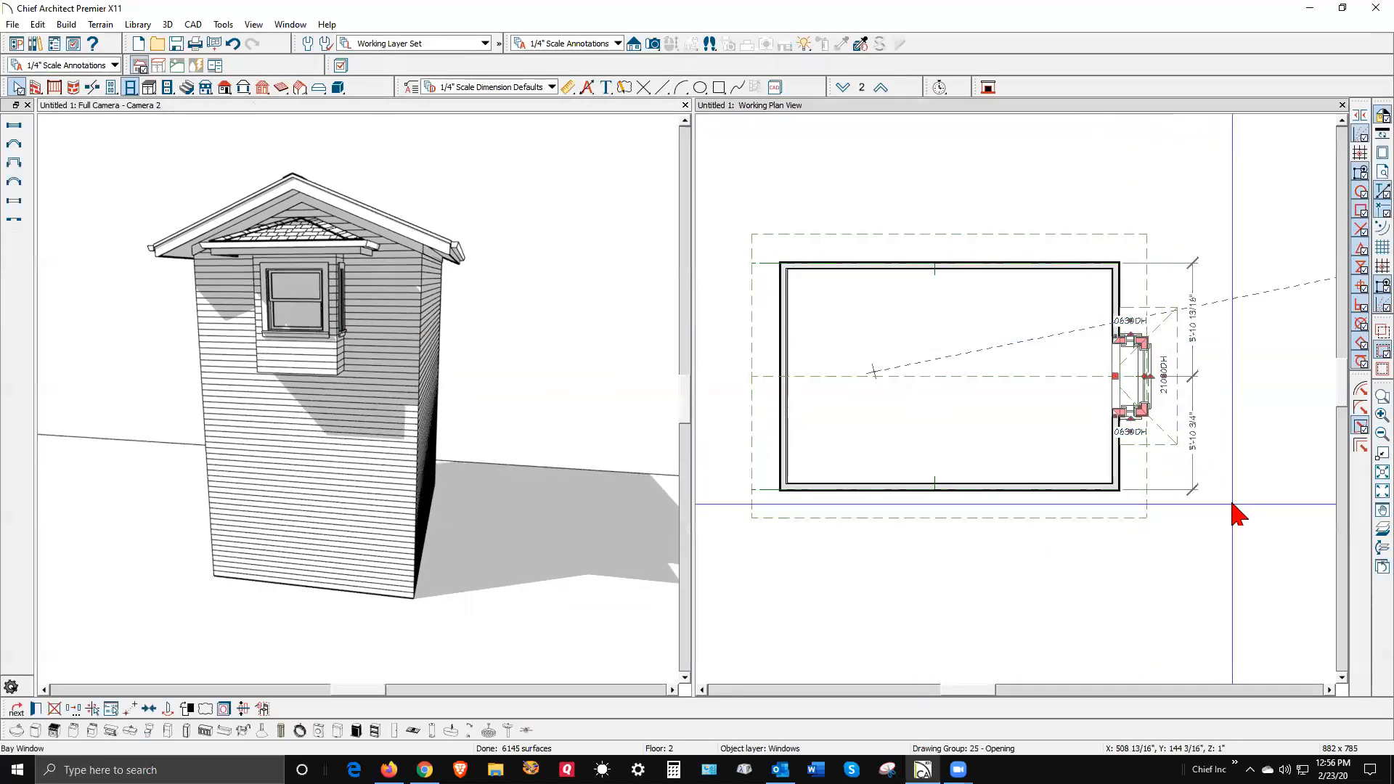
{"action": "left_click", "coordinate": [1070, 430]}
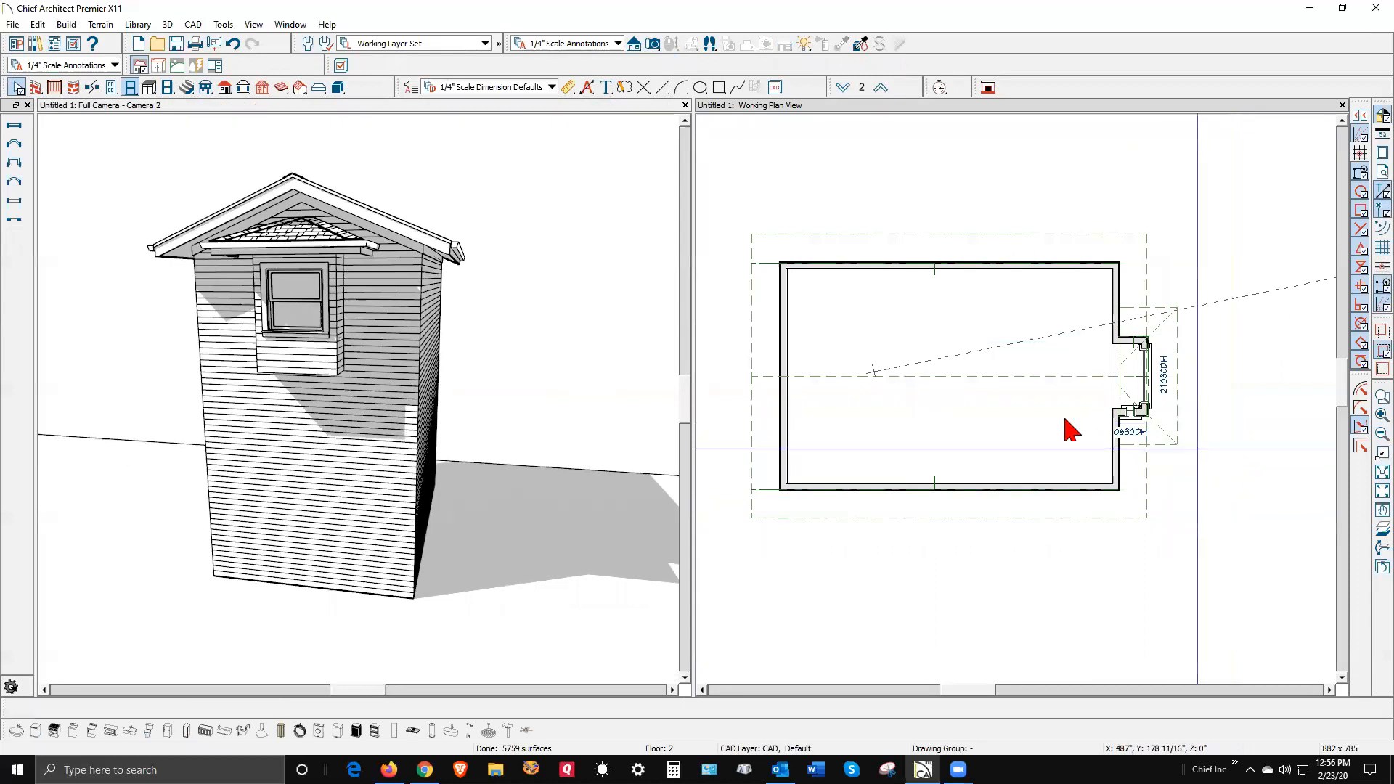
{"action": "left_click", "coordinate": [1130, 382]}
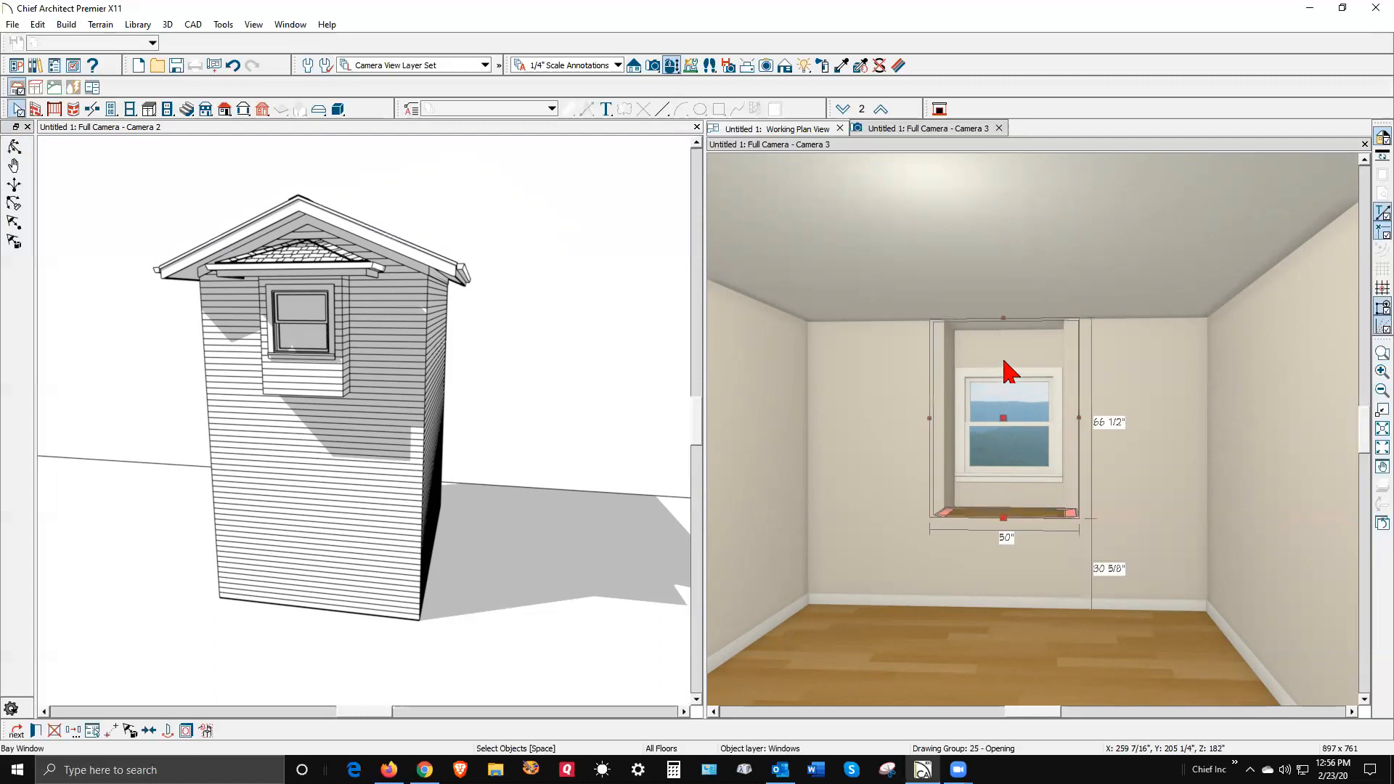
{"action": "mouse_move", "coordinate": [999, 318]}
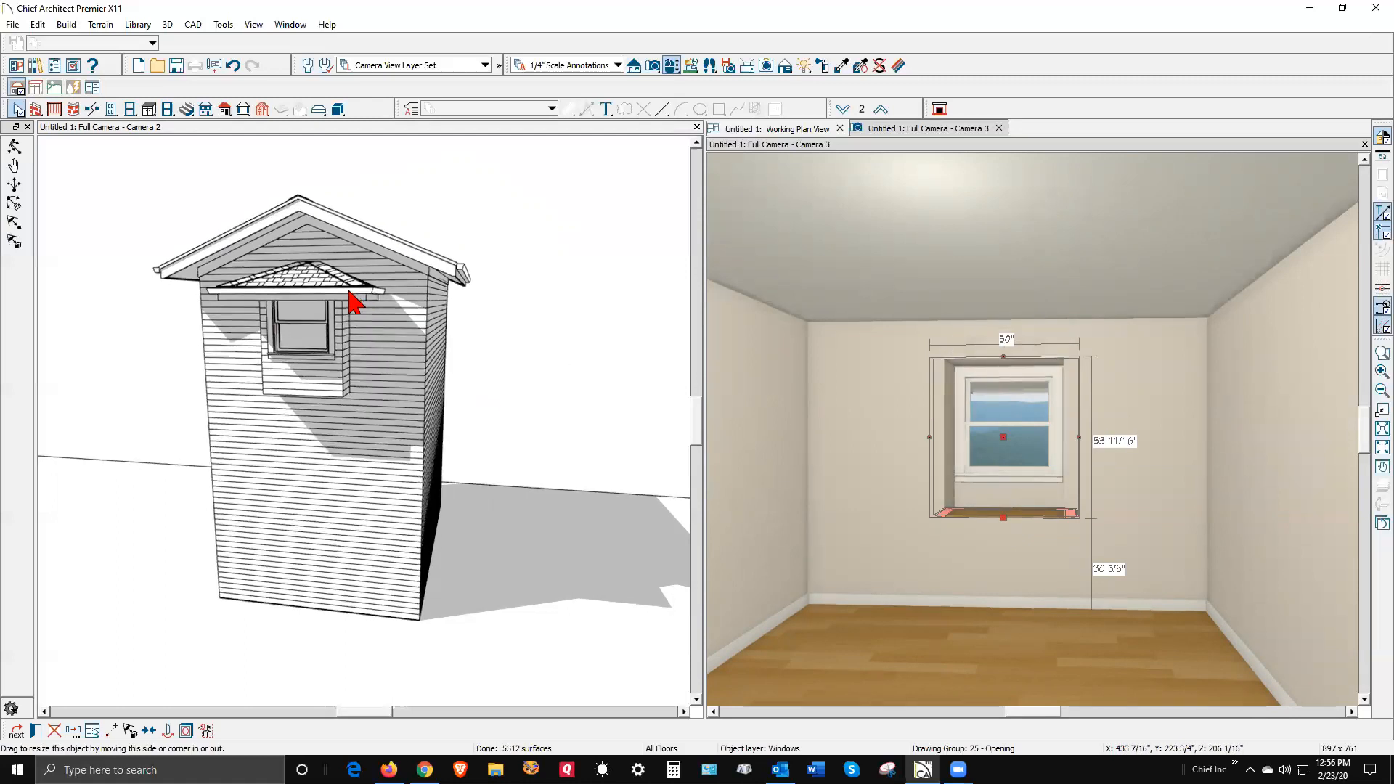
Step: Deselect the shortened box window and refresh the exterior view to show its lower top
{"action": "left_click", "coordinate": [805, 417]}
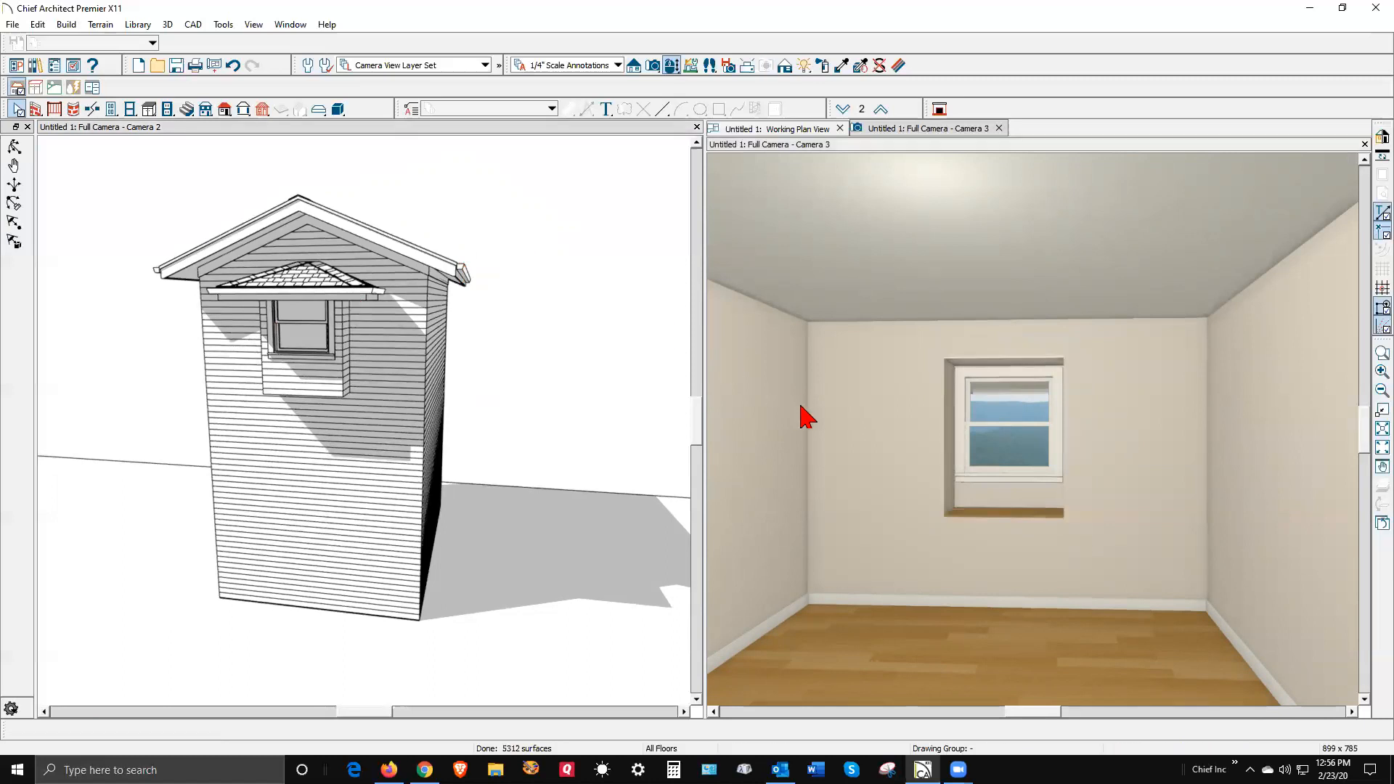
{"action": "mouse_move", "coordinate": [292, 259]}
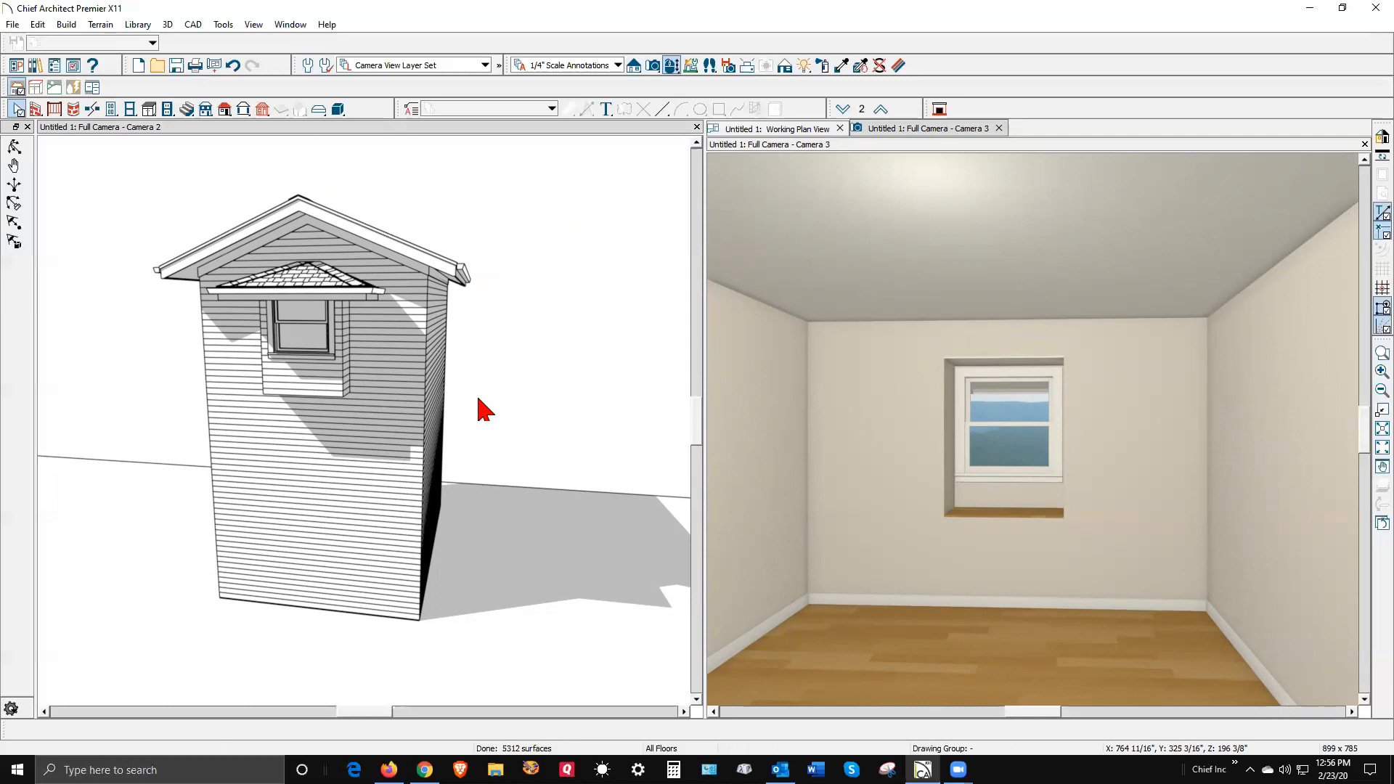
{"action": "mouse_move", "coordinate": [302, 351]}
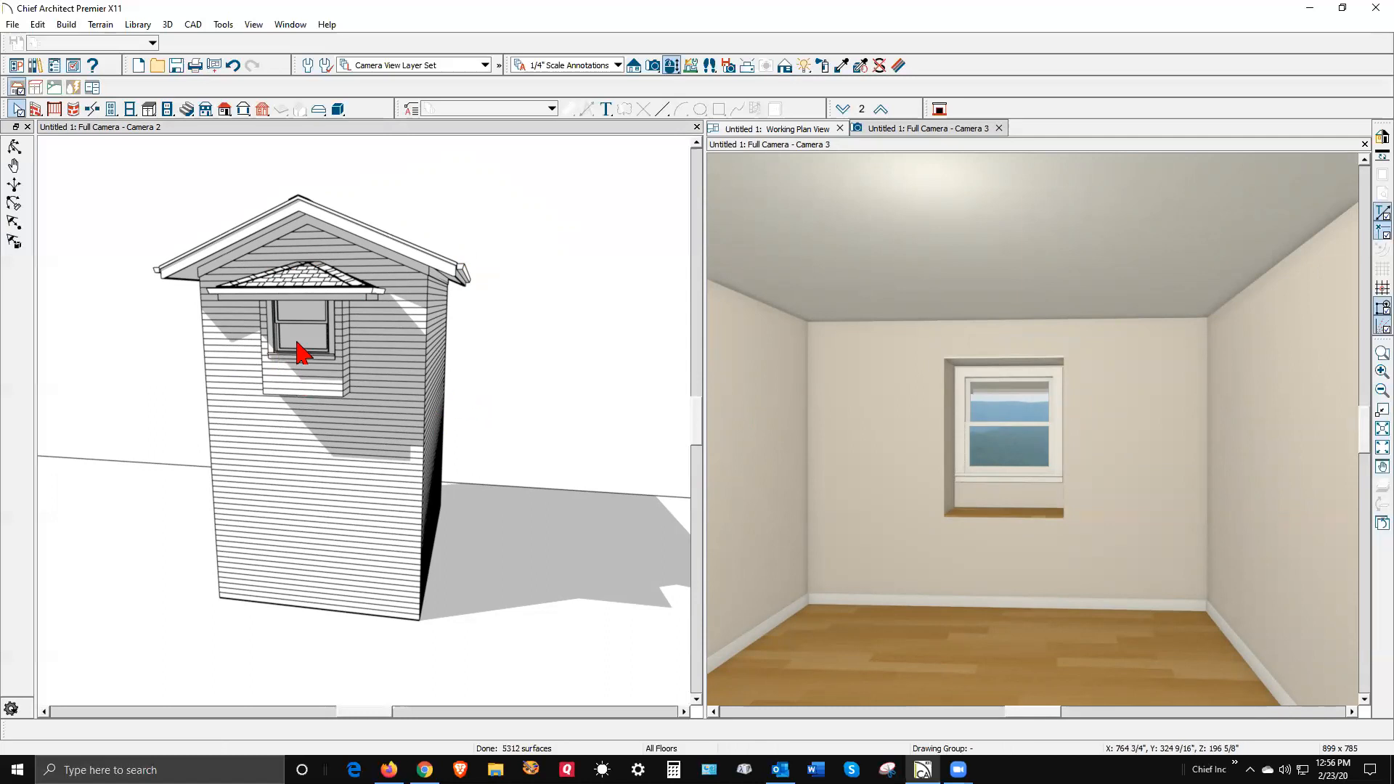
{"action": "left_click", "coordinate": [302, 343]}
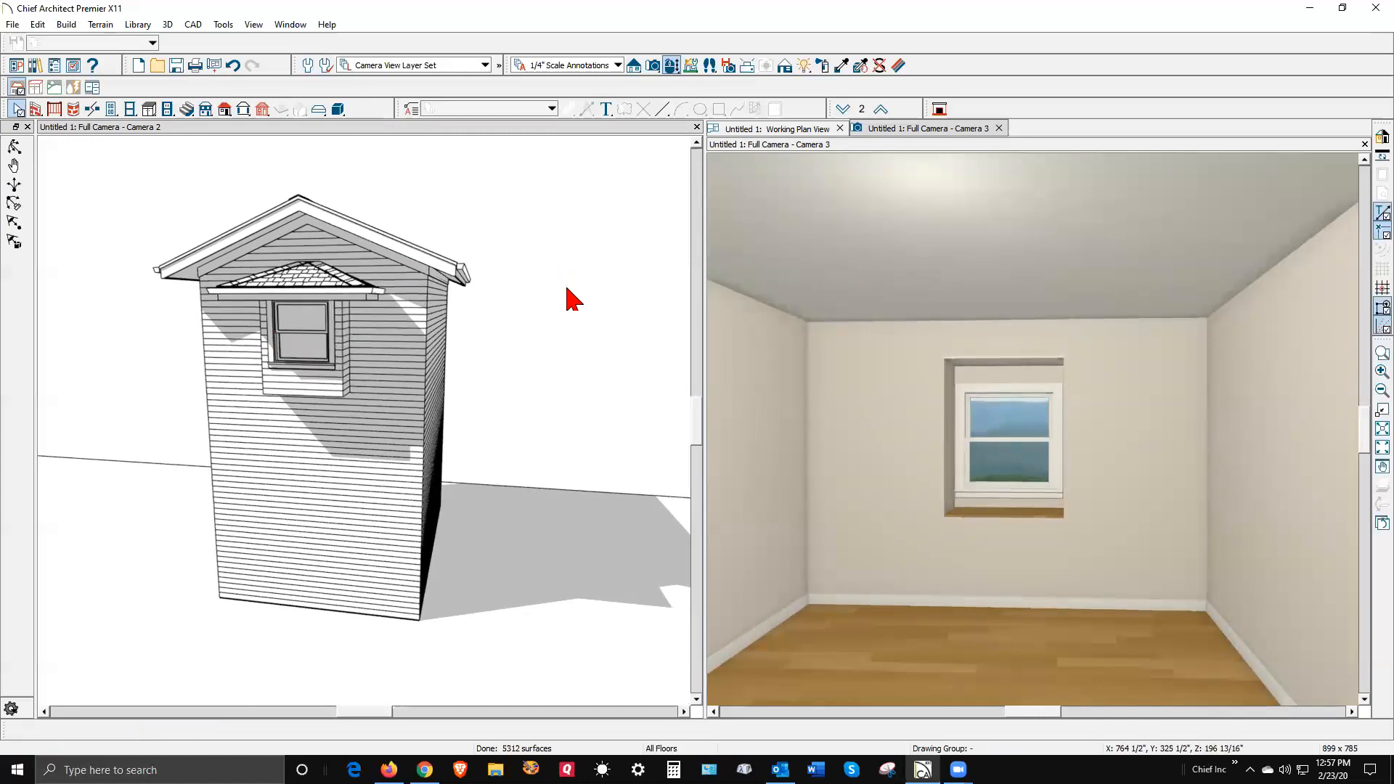
{"action": "mouse_move", "coordinate": [512, 347]}
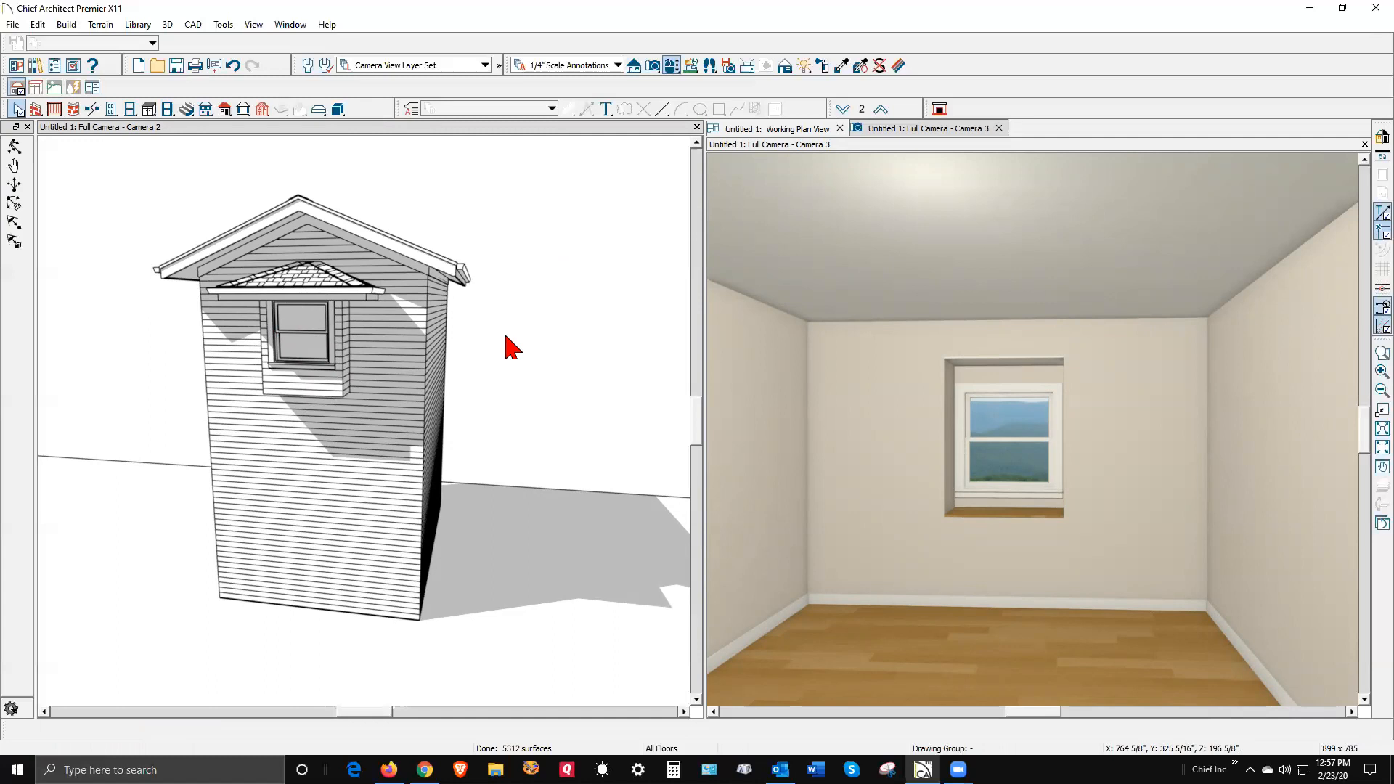
{"action": "mouse_move", "coordinate": [716, 232]}
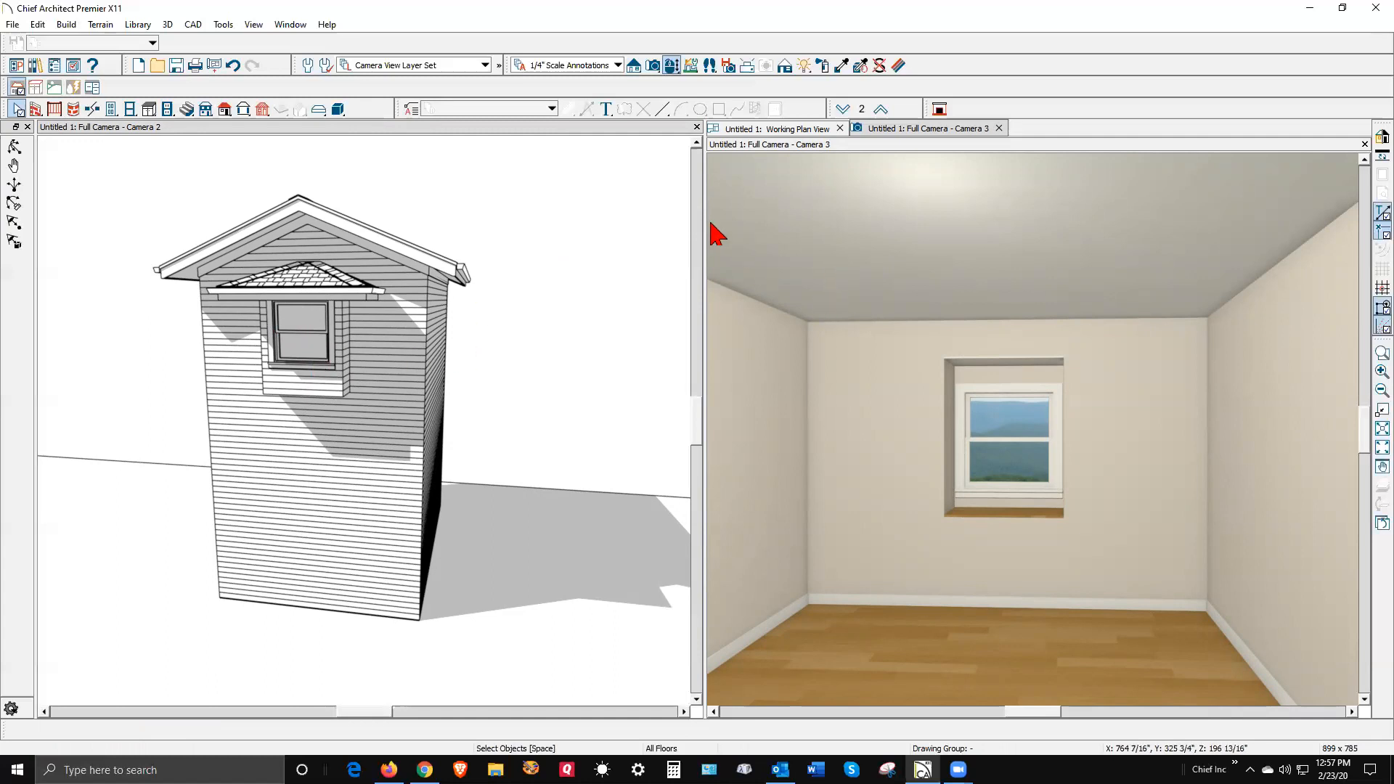
{"action": "mouse_move", "coordinate": [701, 345]}
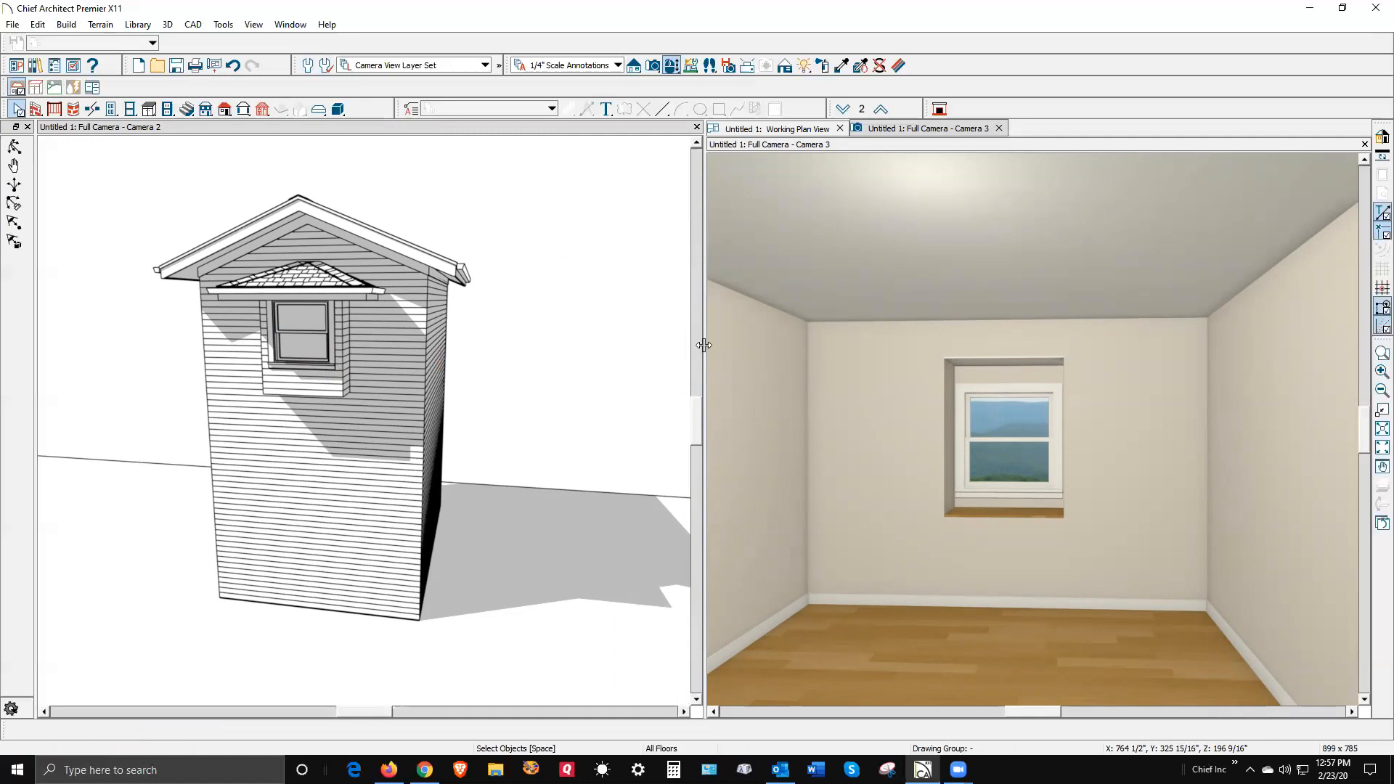
{"action": "mouse_move", "coordinate": [702, 345]}
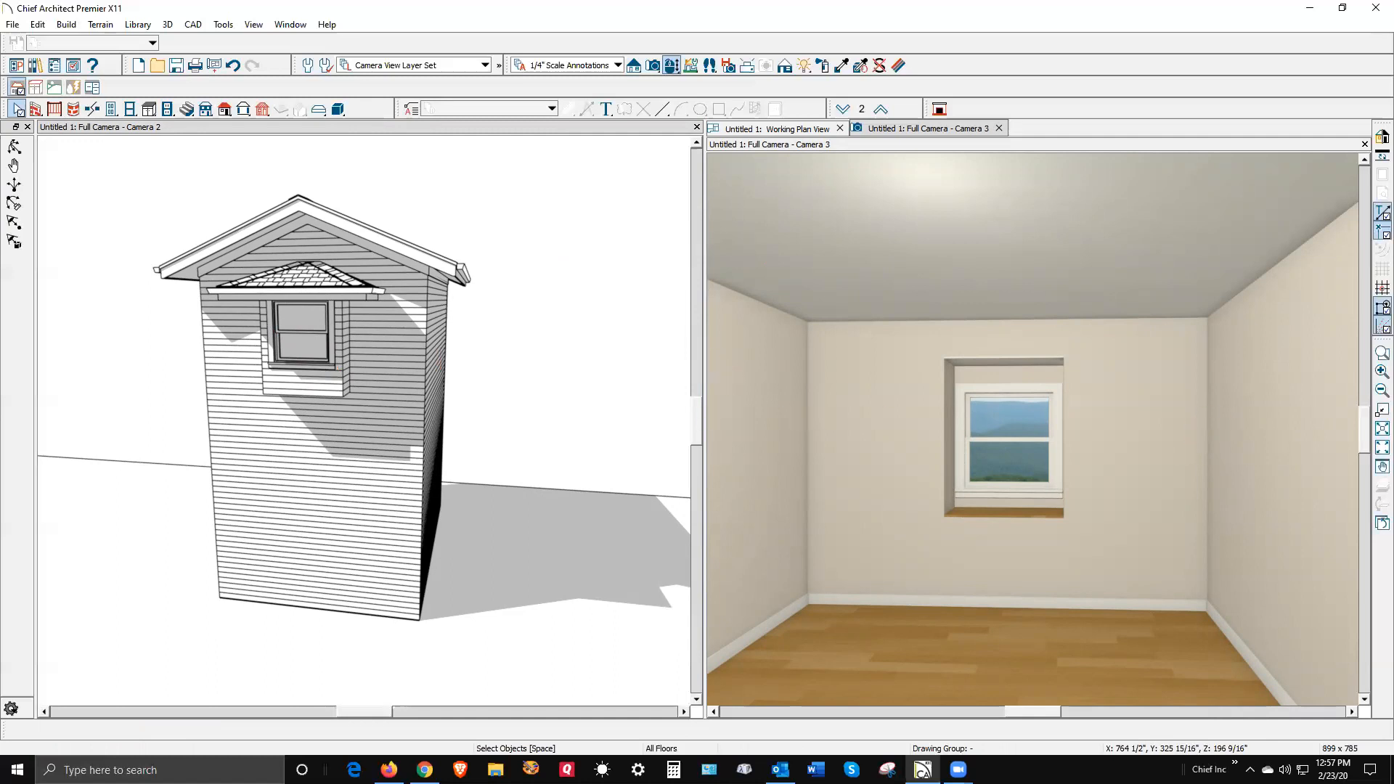